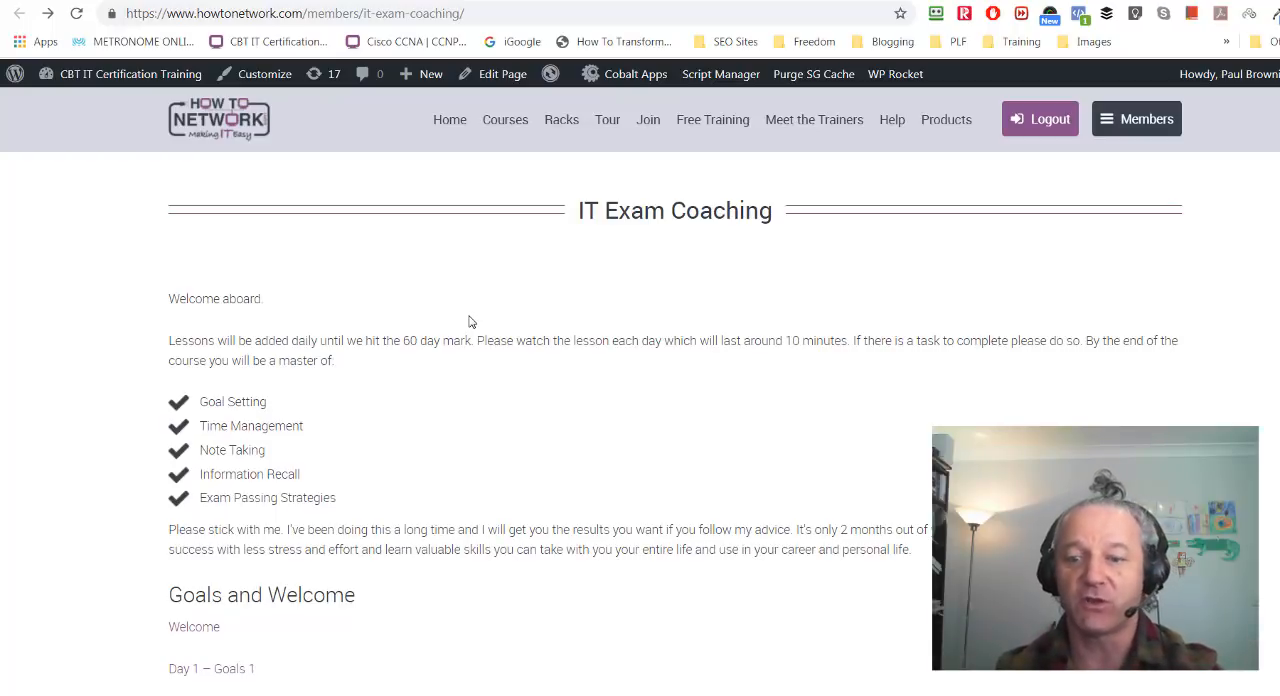
{"action": "mouse_move", "coordinate": [668, 324]}
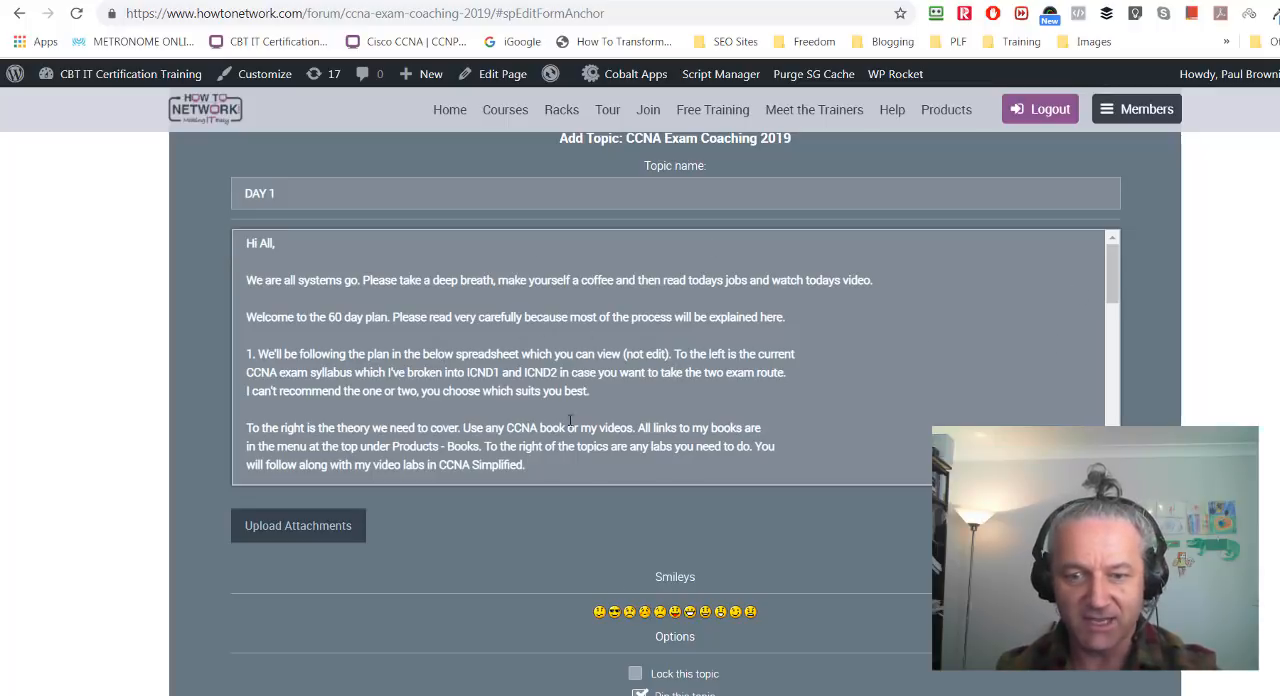
Scroll down to the DAY 1 welcome post text in the forum topic form.
{"action": "scroll", "scroll_direction": "down", "scroll_amount": 3}
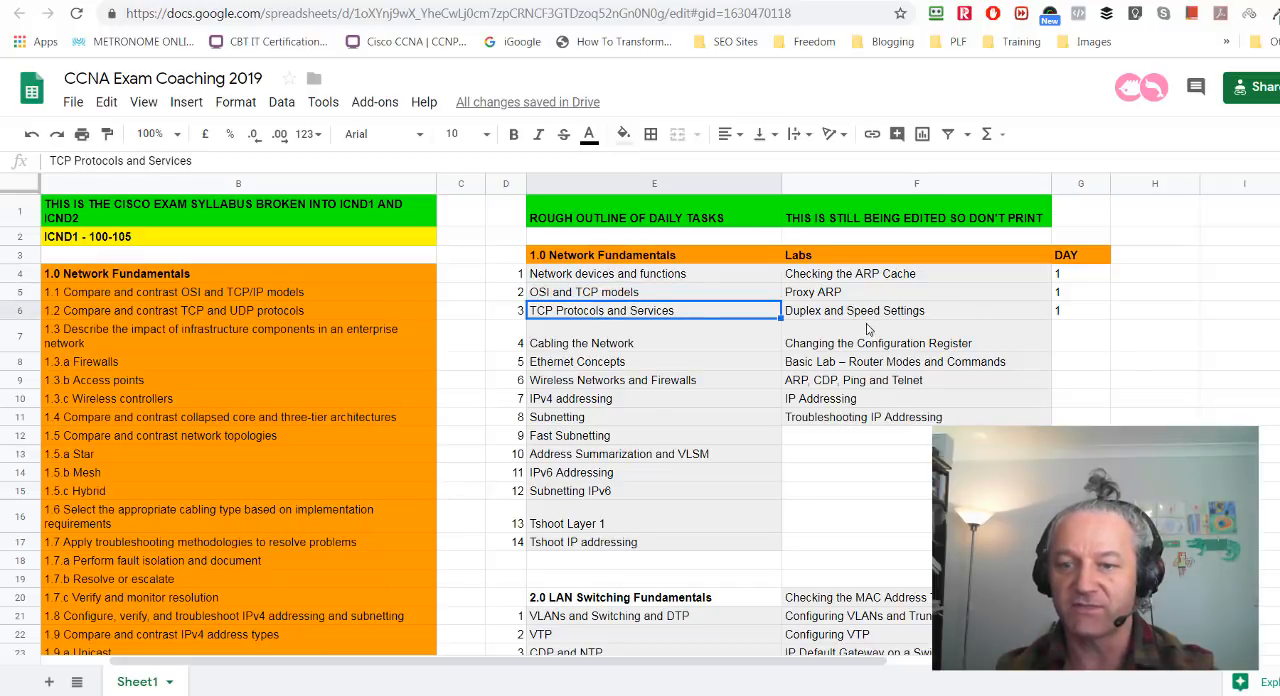
Switch to the CCNA Exam Coaching 2019 spreadsheet tab.
{"action": "left_click", "coordinate": [848, 272]}
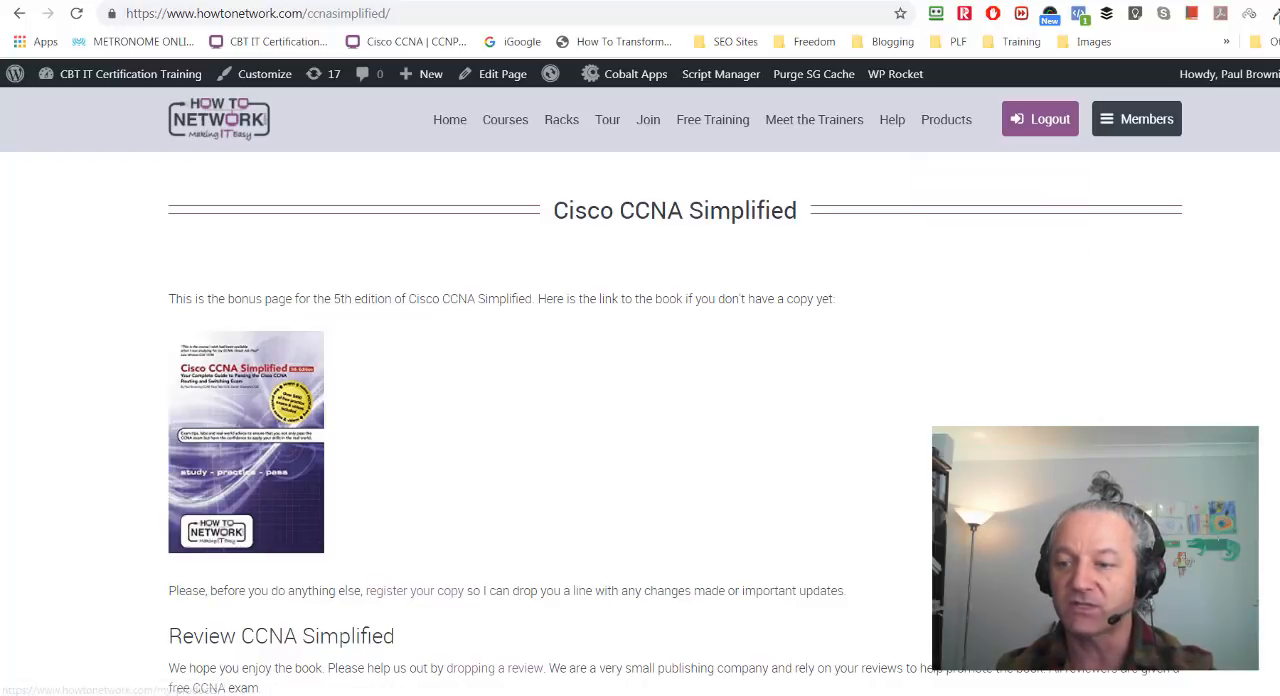
{"action": "mouse_move", "coordinate": [708, 336]}
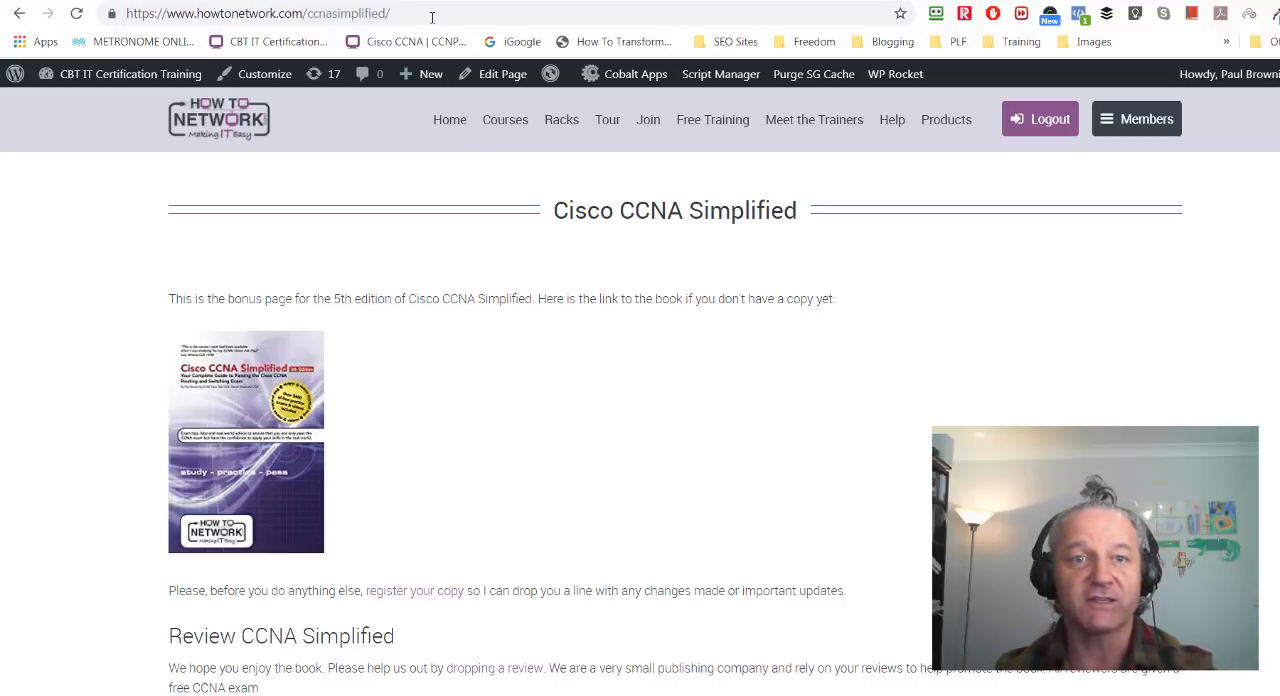
{"action": "mouse_move", "coordinate": [540, 192]}
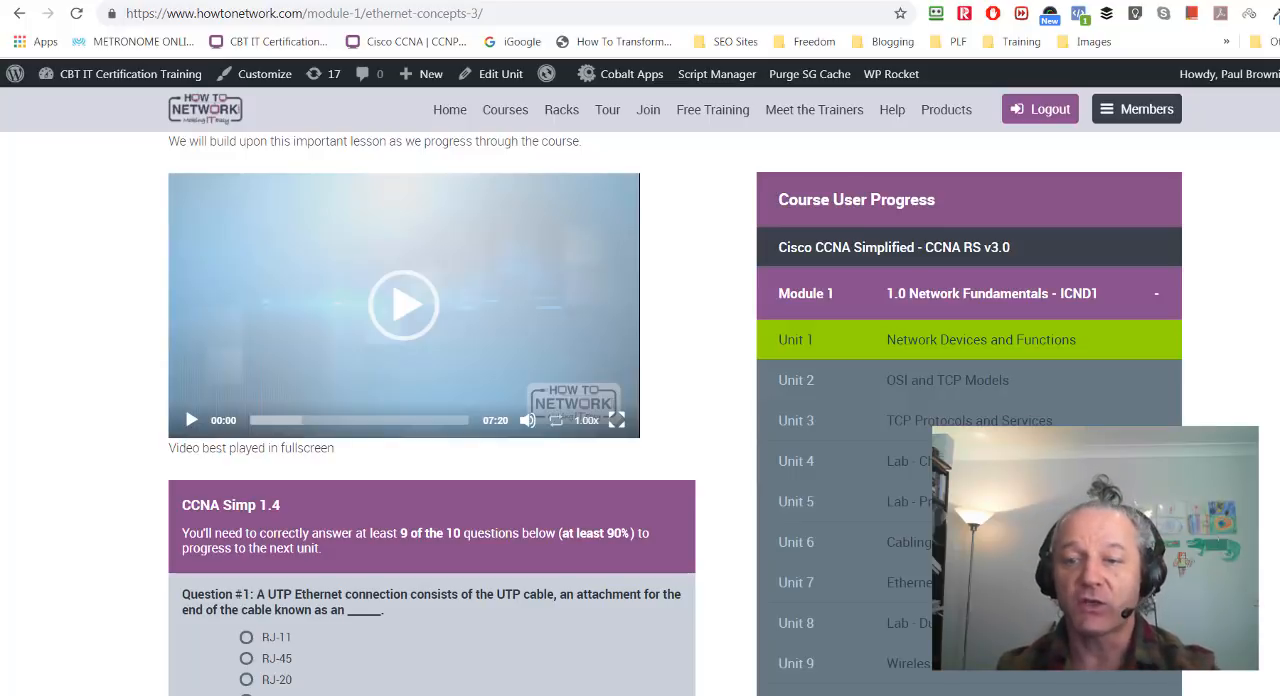
Scroll through the Network Fundamentals unit's progress list and quiz questions.
{"action": "scroll", "scroll_direction": "down", "scroll_amount": 3}
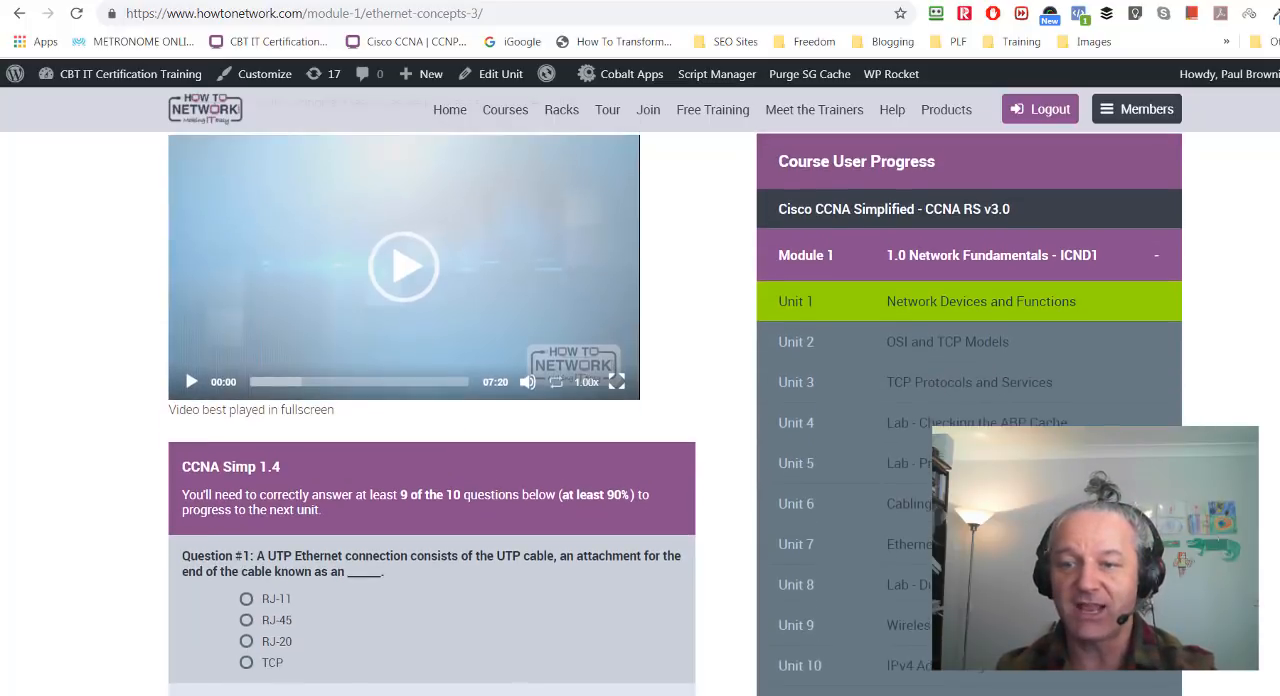
{"action": "scroll", "scroll_direction": "down", "scroll_amount": 3}
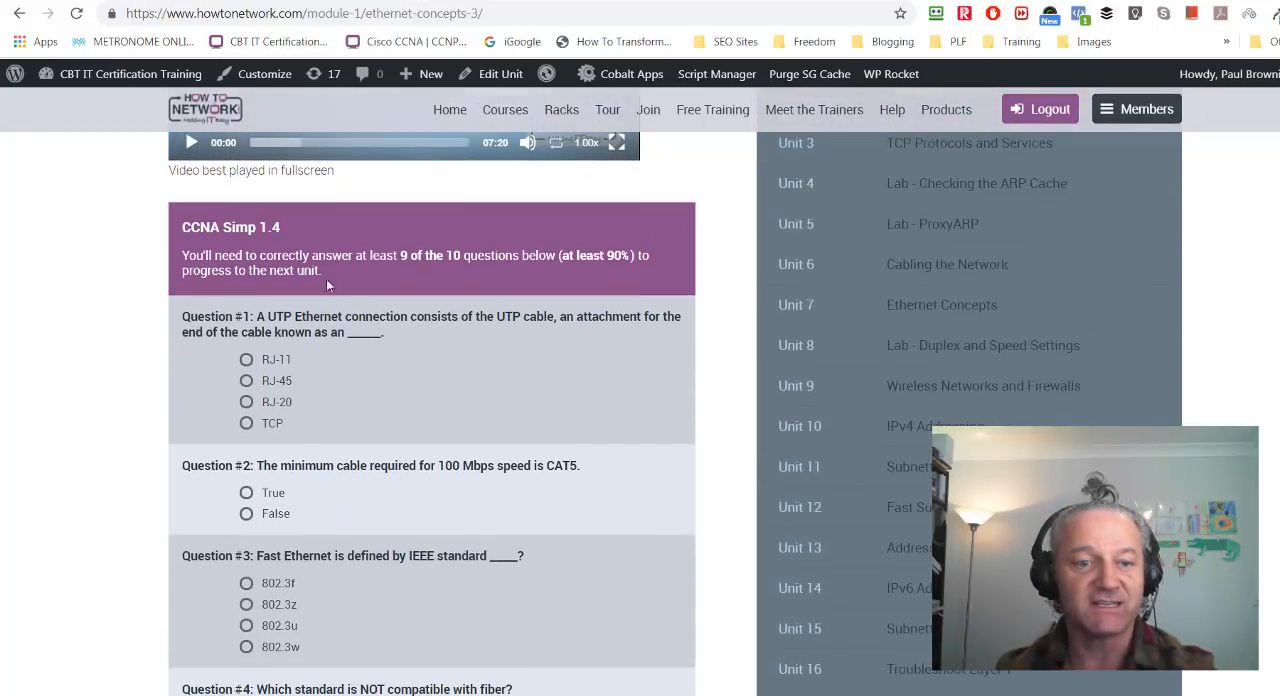
{"action": "scroll", "scroll_direction": "down", "scroll_amount": 3}
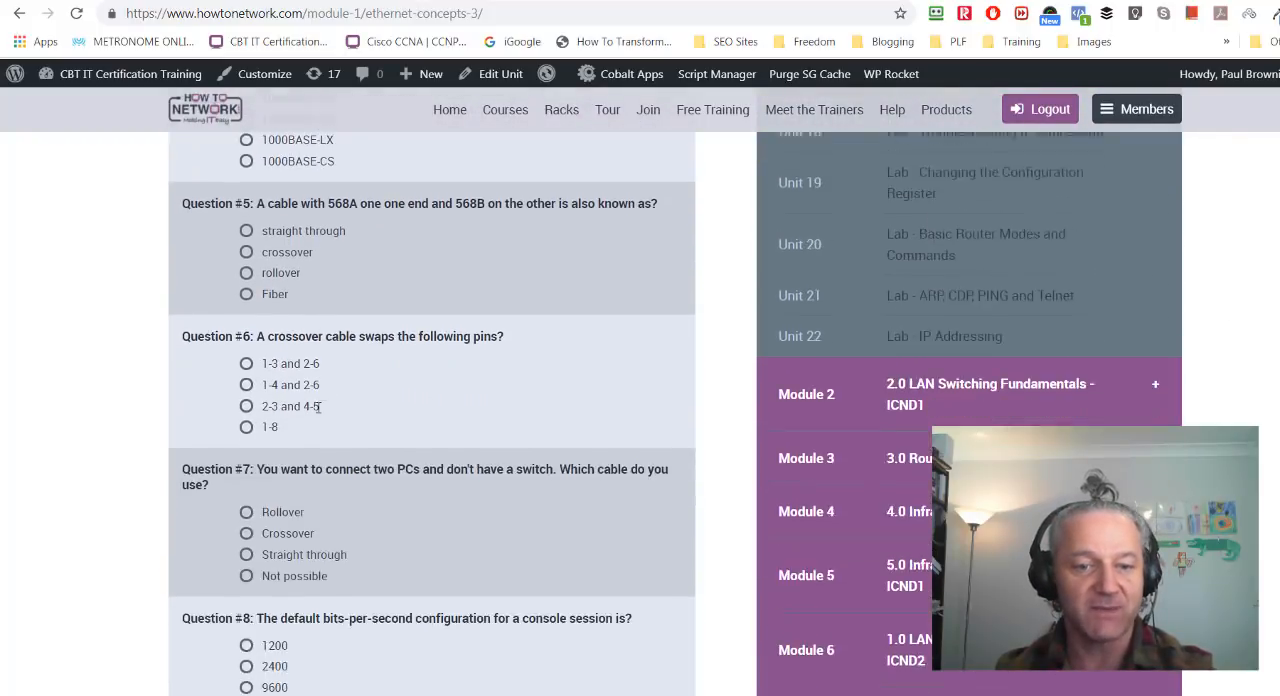
{"action": "scroll", "scroll_direction": "down", "scroll_amount": 3}
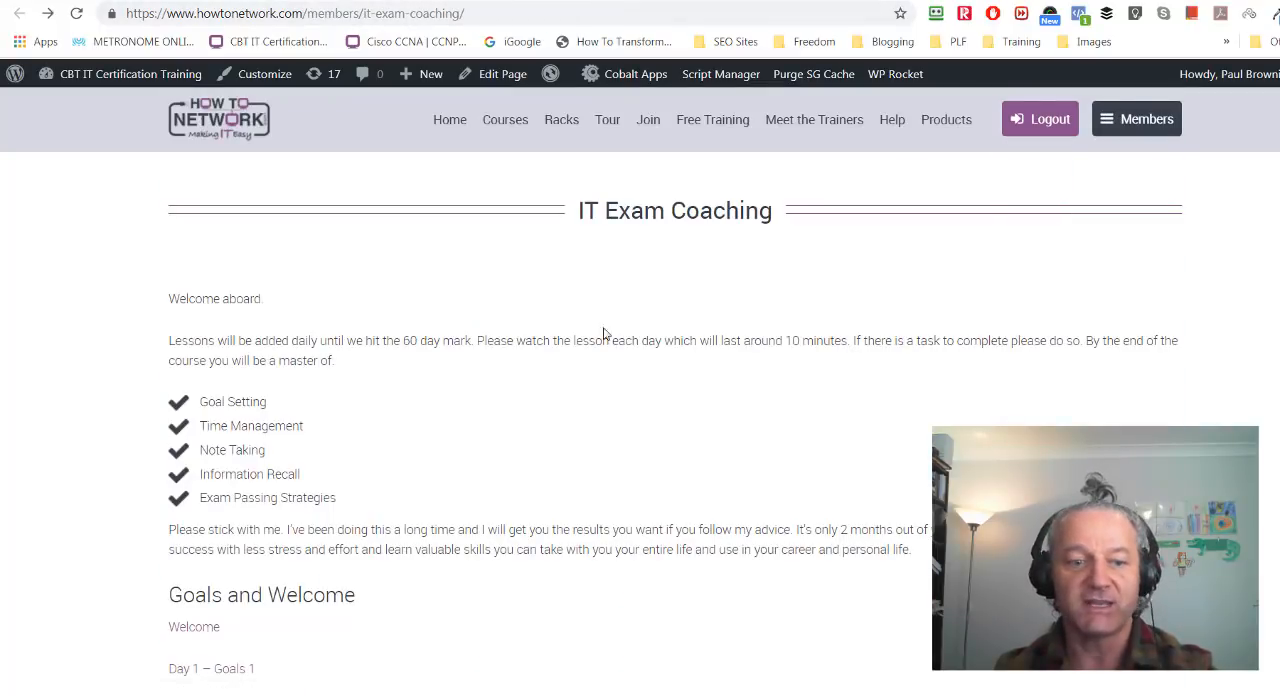
Highlight the five skills from Goal Setting to Exam Passing Strategies on the coaching page.
{"action": "scroll", "scroll_direction": "down", "scroll_amount": 3}
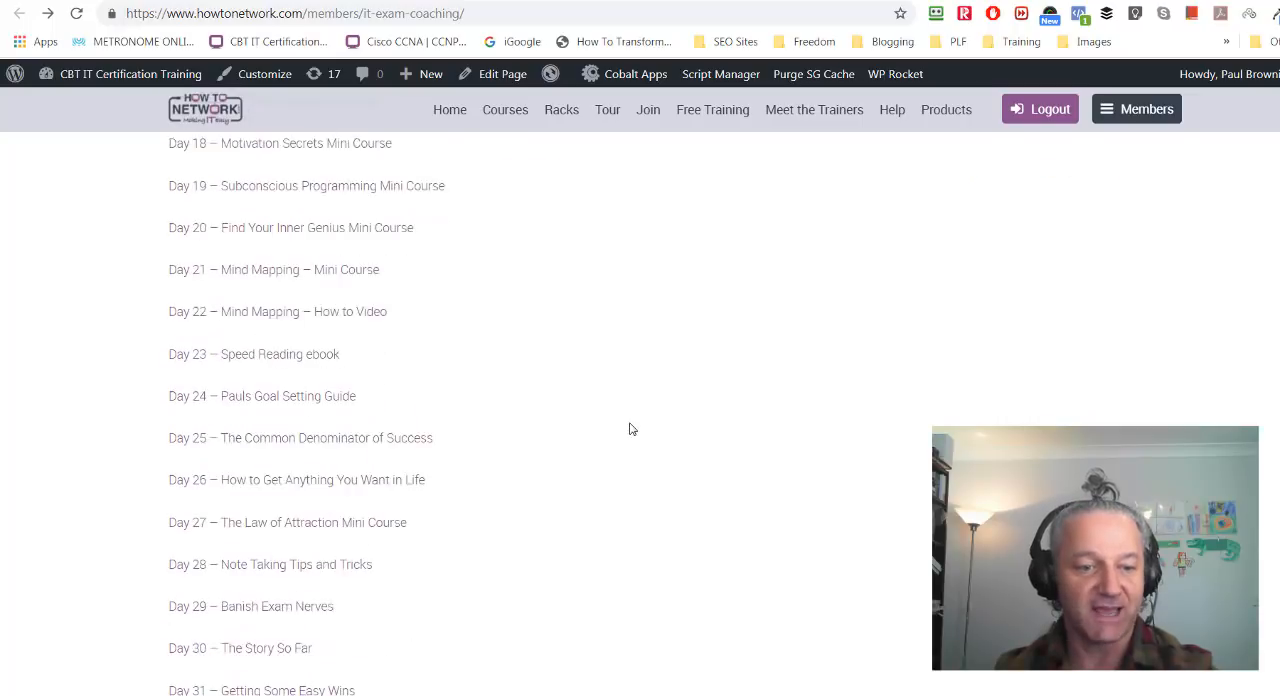
{"action": "scroll", "scroll_direction": "down", "scroll_amount": 3}
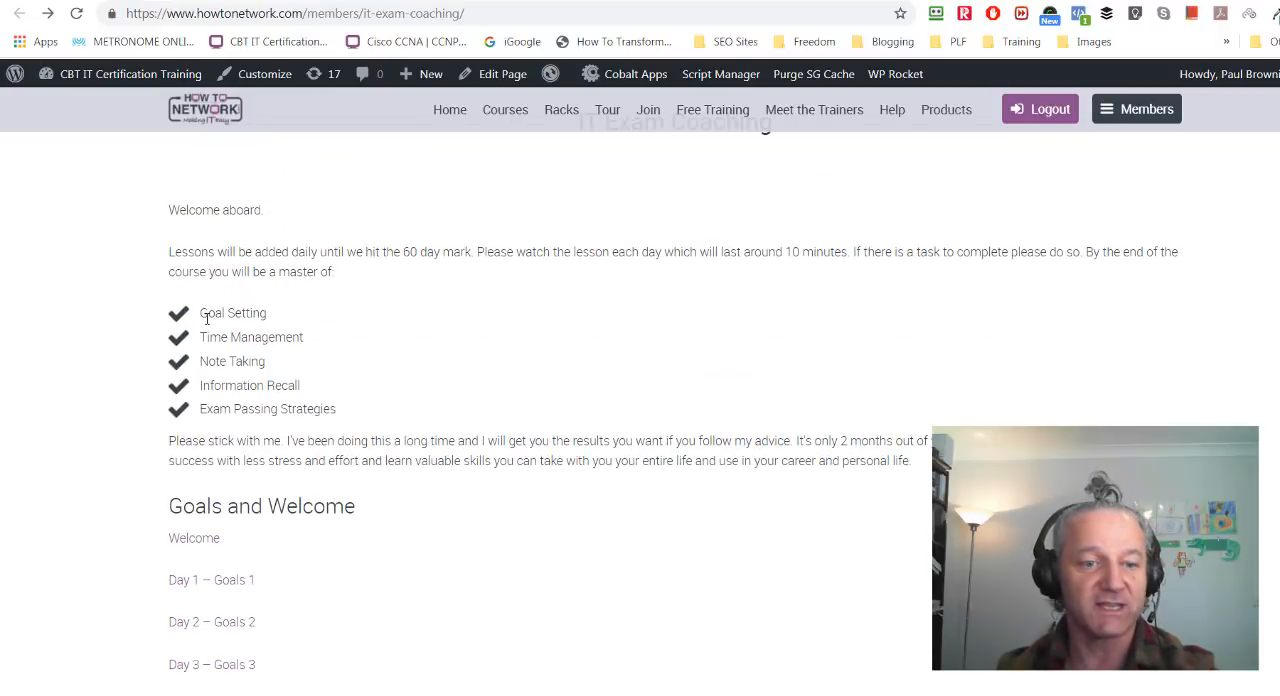
{"action": "left_click_drag", "start_coordinate": [200, 312], "coordinate": [336, 408]}
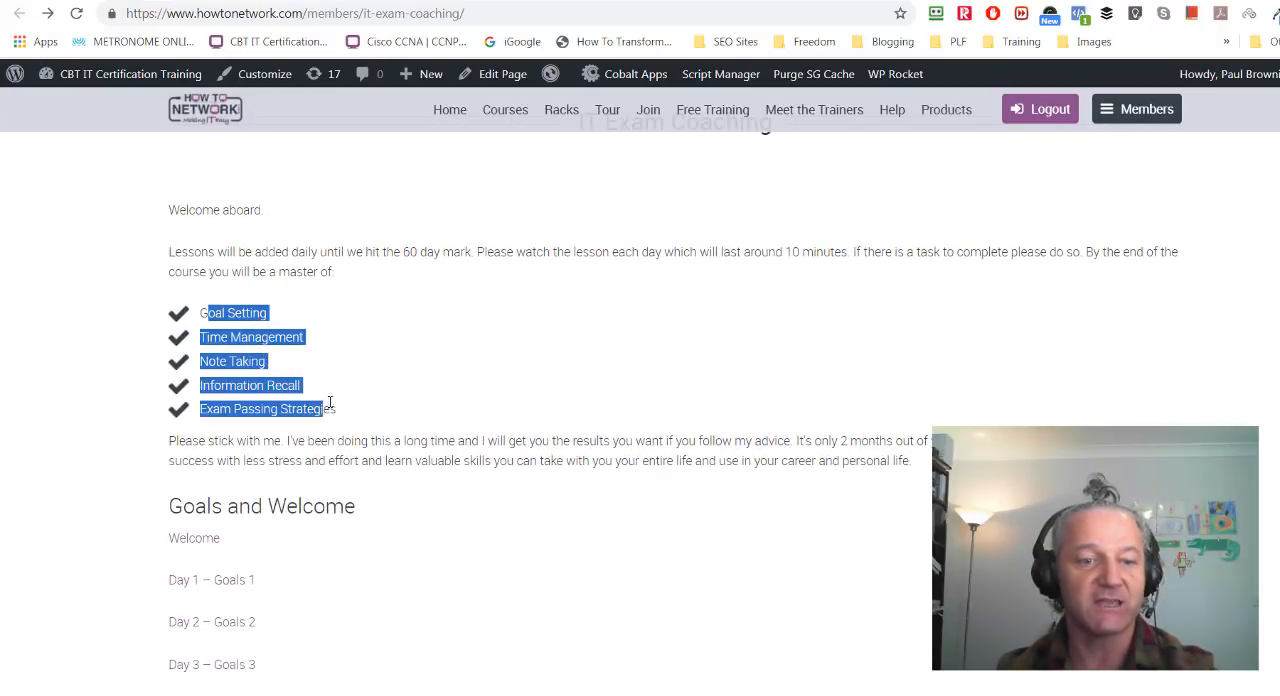
{"action": "left_click", "coordinate": [528, 492]}
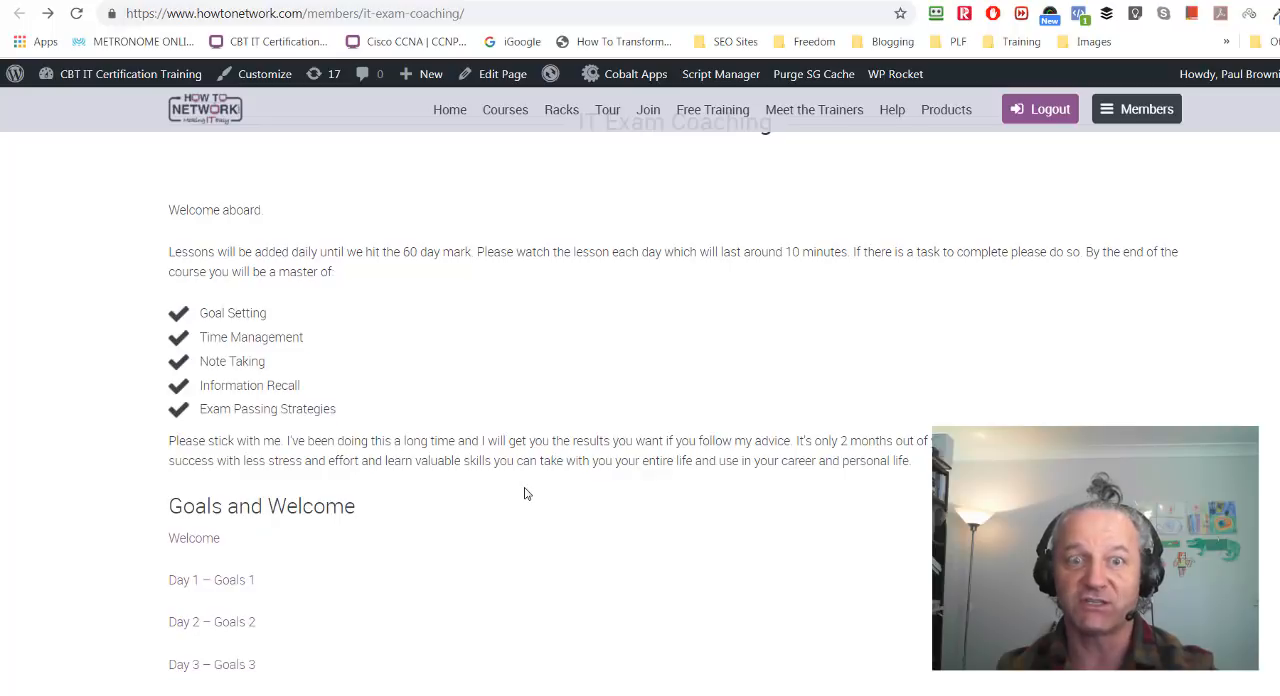
{"action": "scroll", "scroll_direction": "down", "scroll_amount": 3}
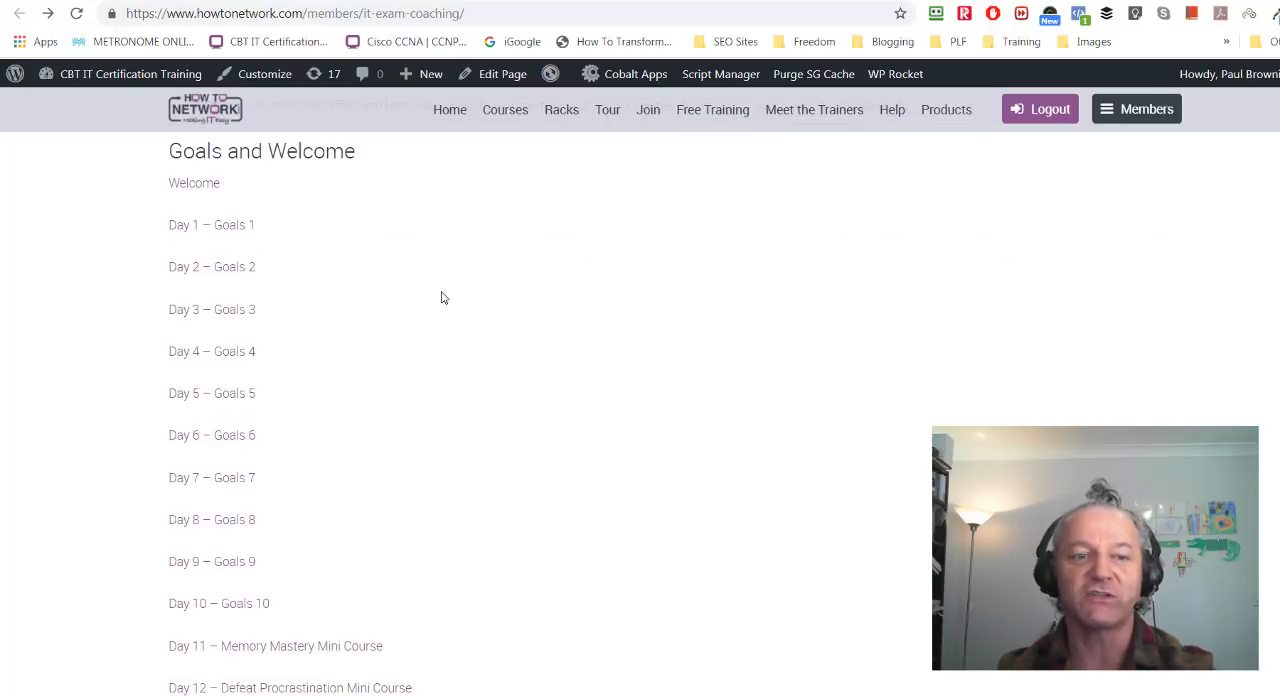
Open the Day 1 – Goals 1 lesson from the daily lessons list.
{"action": "left_click", "coordinate": [212, 224]}
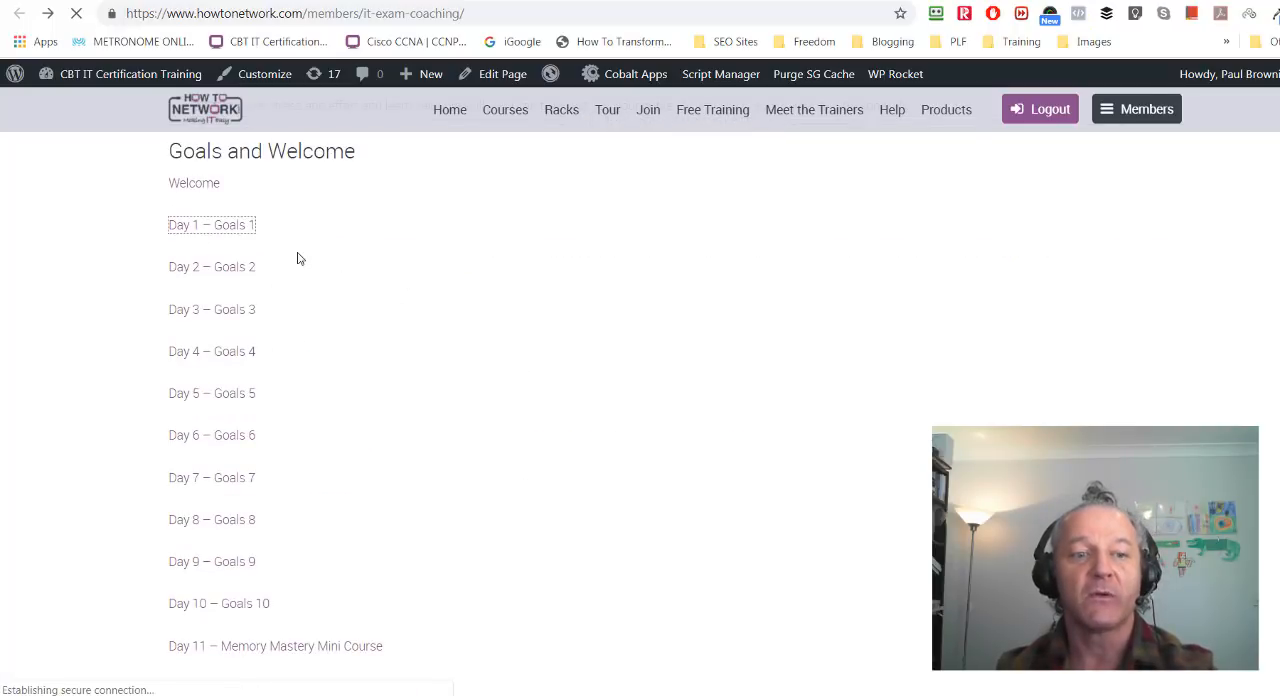
{"action": "left_click", "coordinate": [212, 224]}
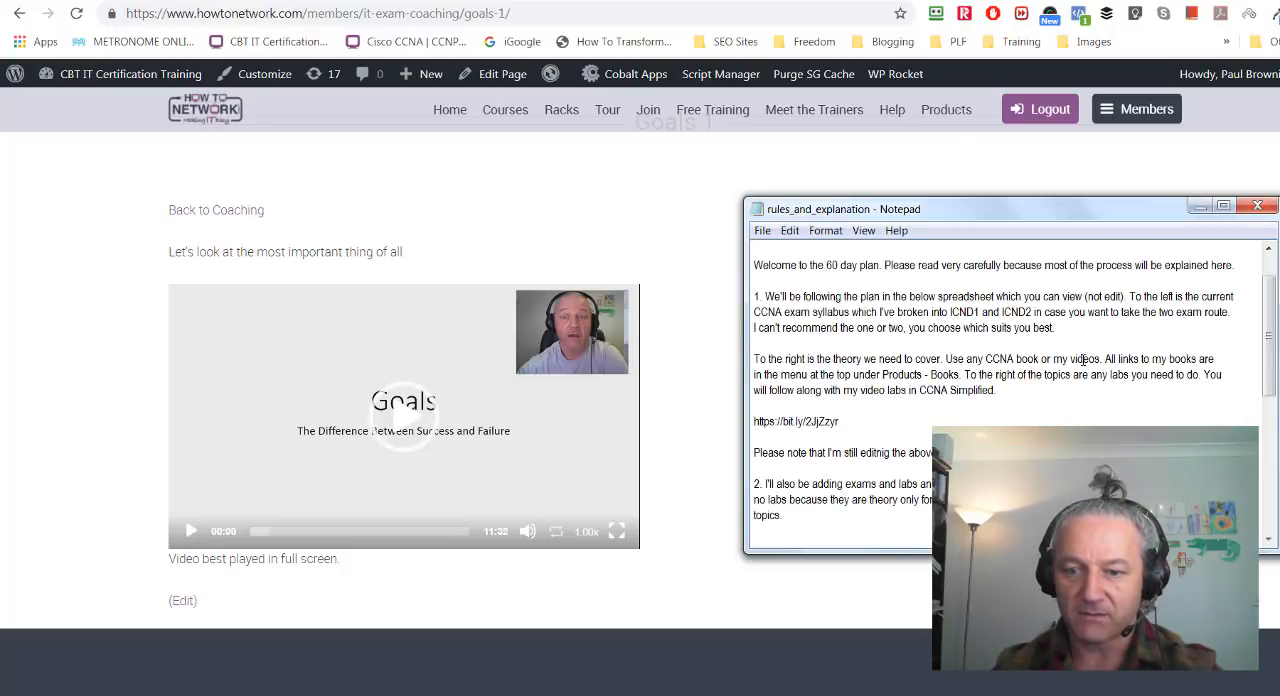
{"action": "scroll", "scroll_direction": "down", "scroll_amount": 3}
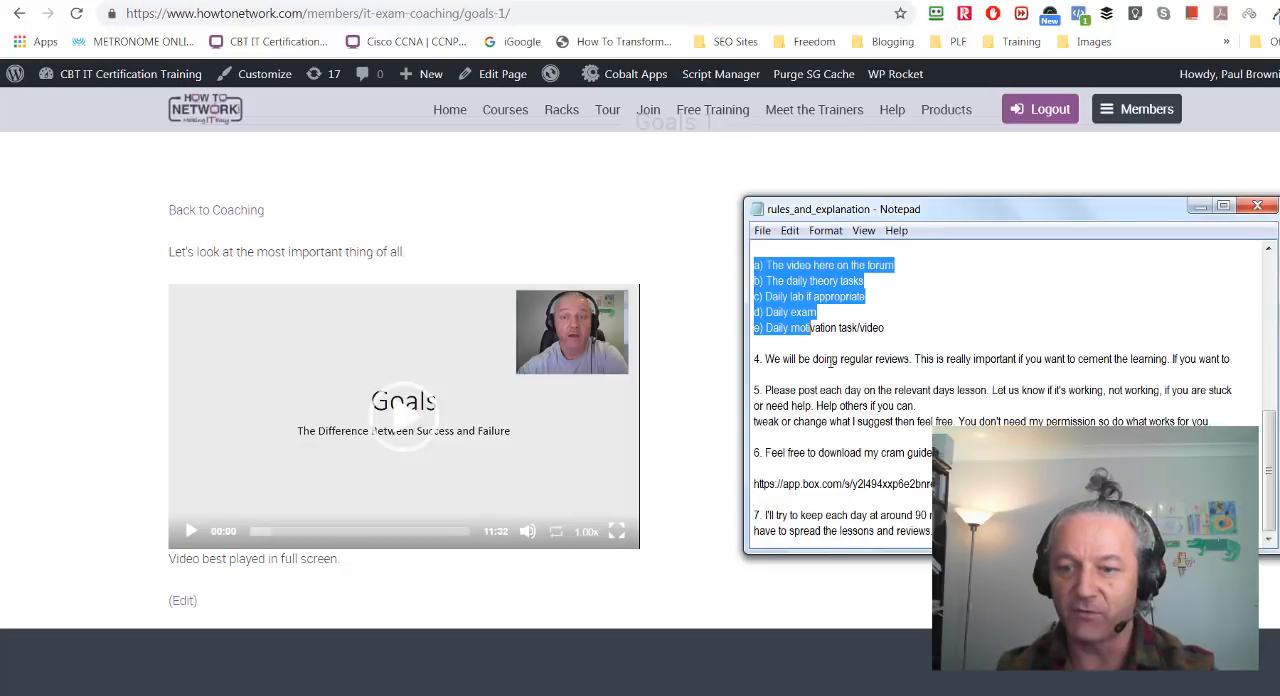
{"action": "left_click_drag", "start_coordinate": [812, 358], "coordinate": [1076, 358]}
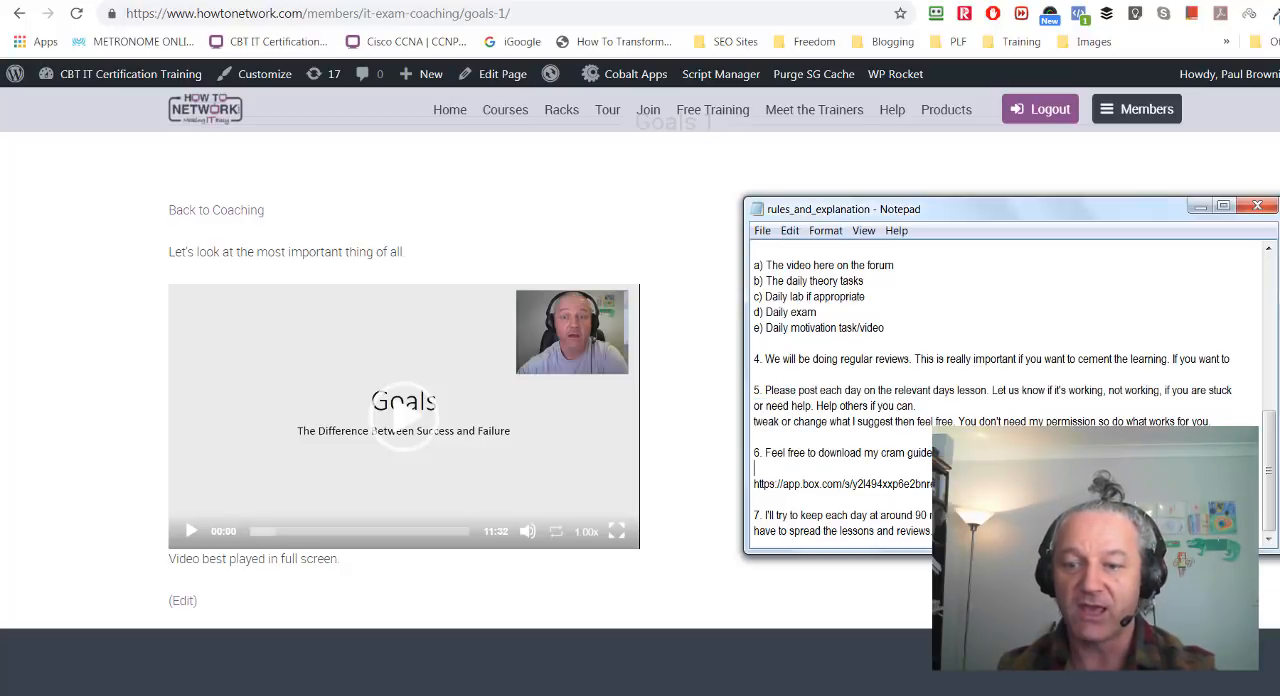
{"action": "left_click_drag", "start_coordinate": [778, 452], "coordinate": [932, 452]}
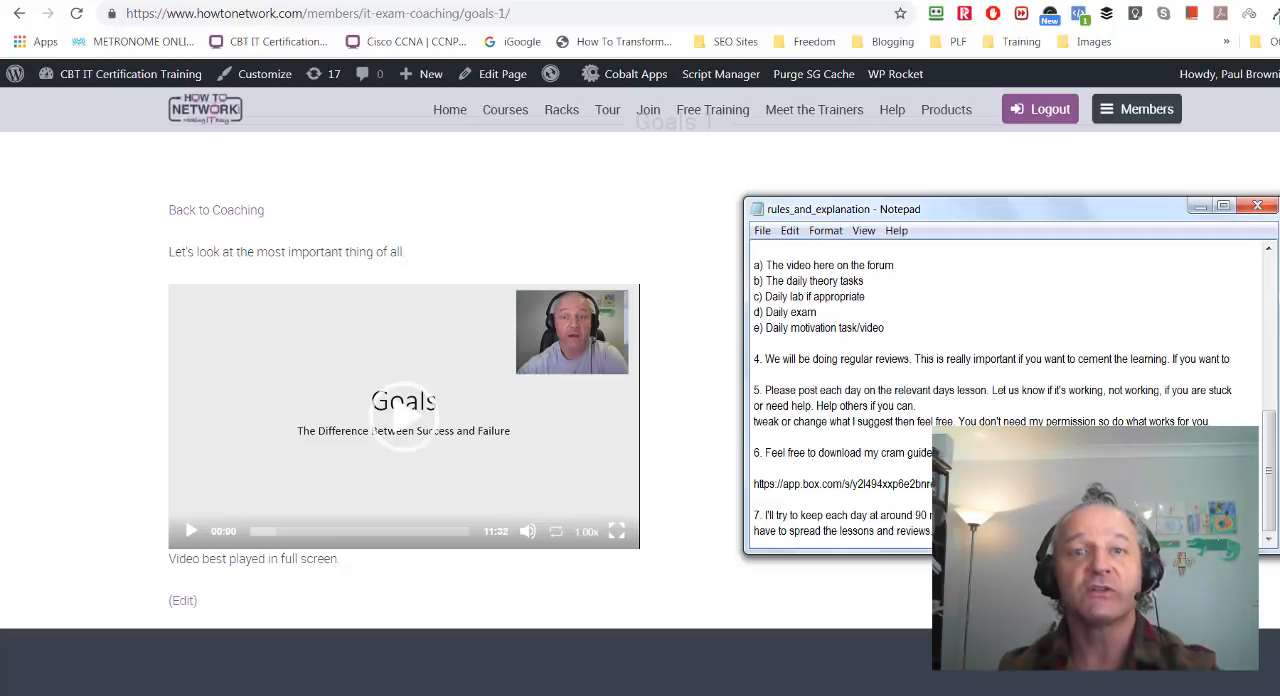
{"action": "mouse_move", "coordinate": [920, 6]}
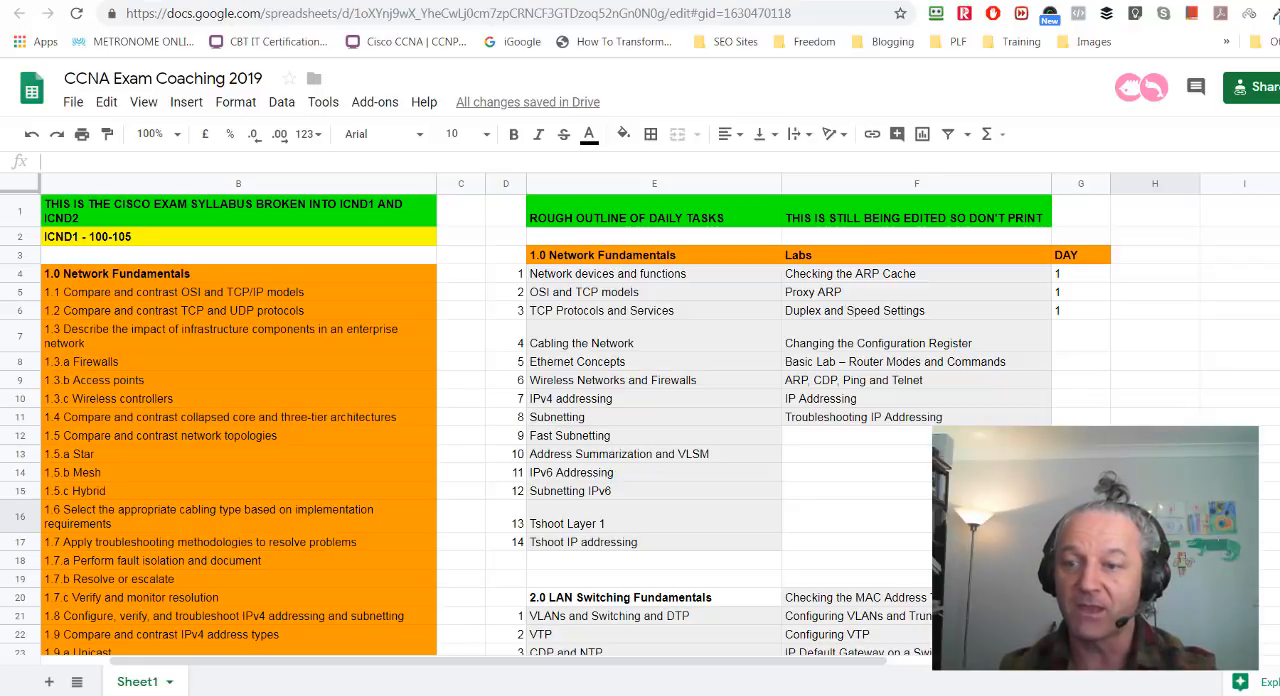
Switch back to the forum Add Topic tab with the Day 1 post.
{"action": "left_click", "coordinate": [1080, 336]}
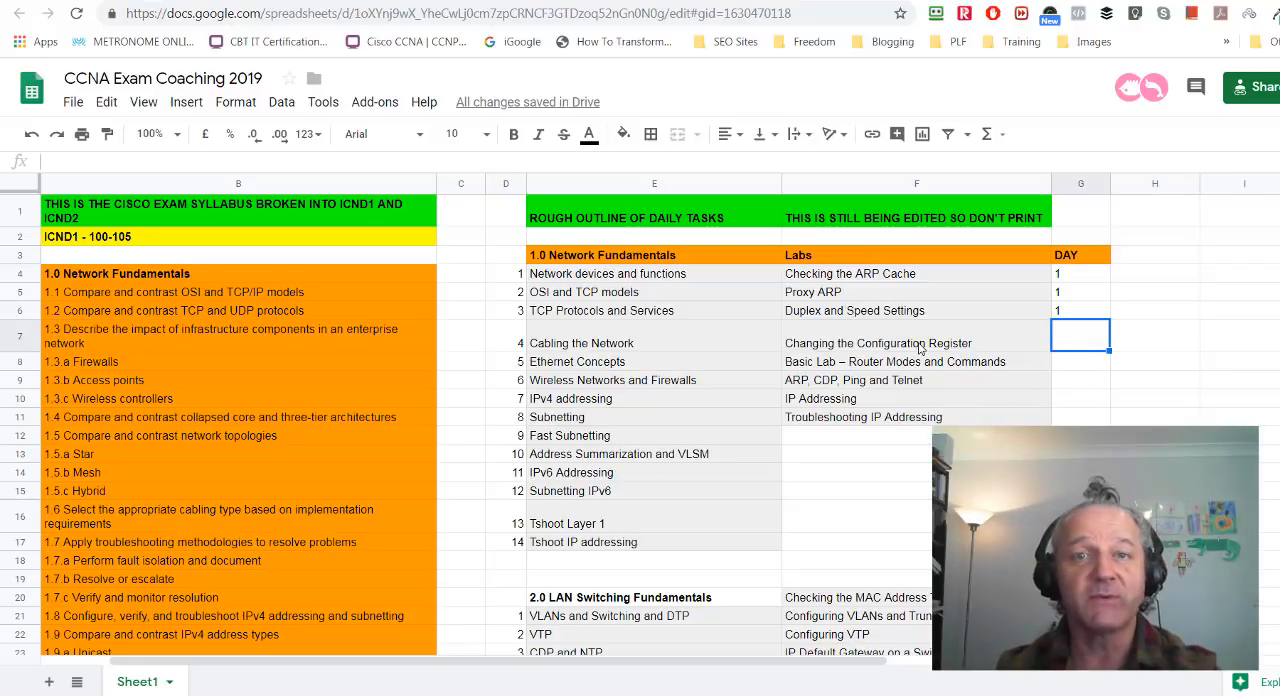
{"action": "mouse_move", "coordinate": [628, 148]}
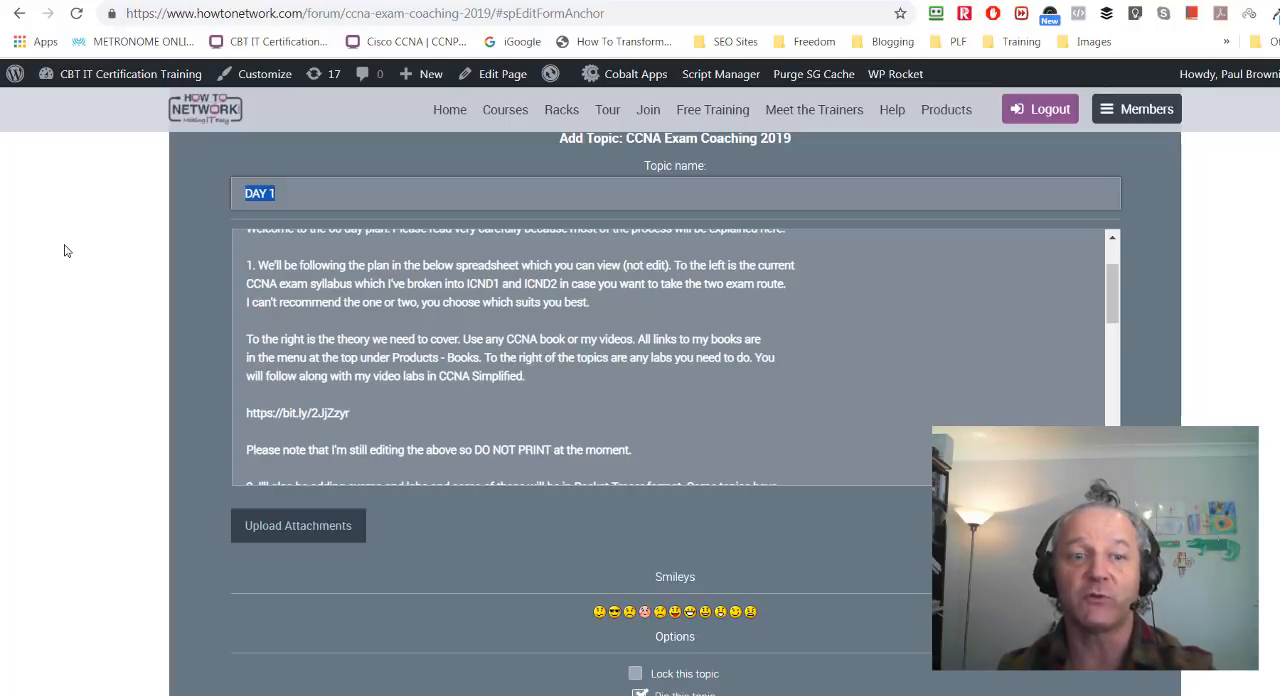
{"action": "mouse_move", "coordinate": [186, 344]}
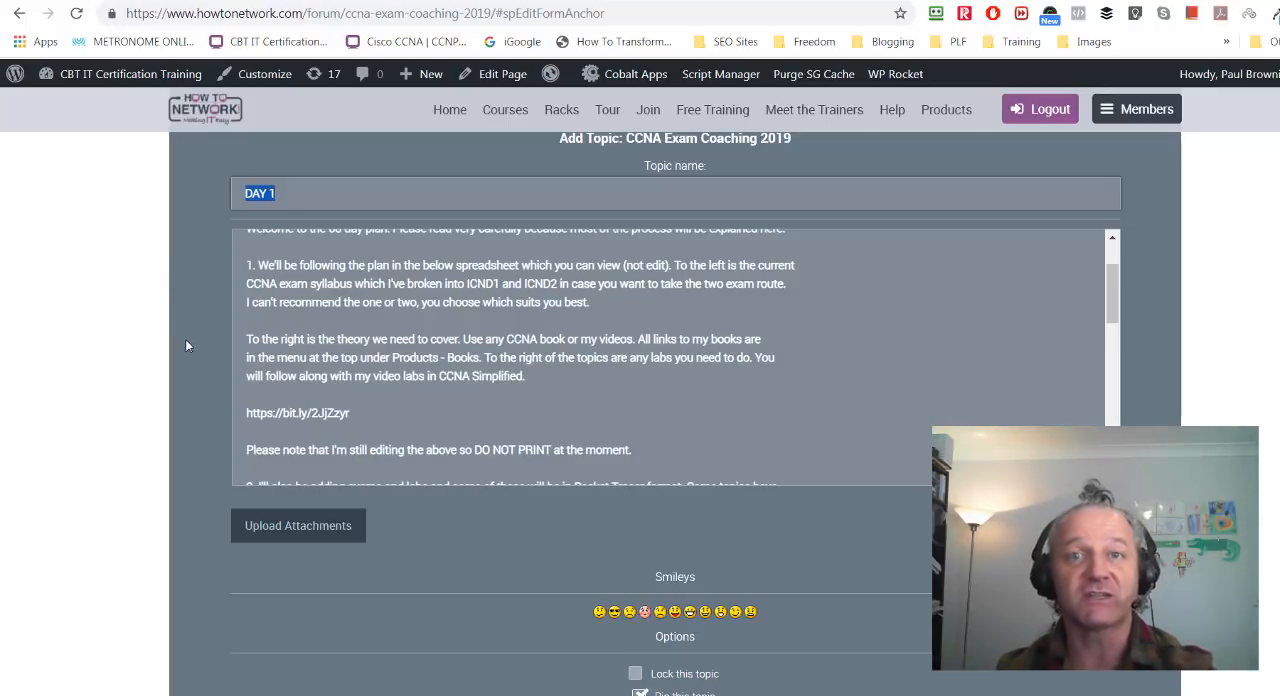